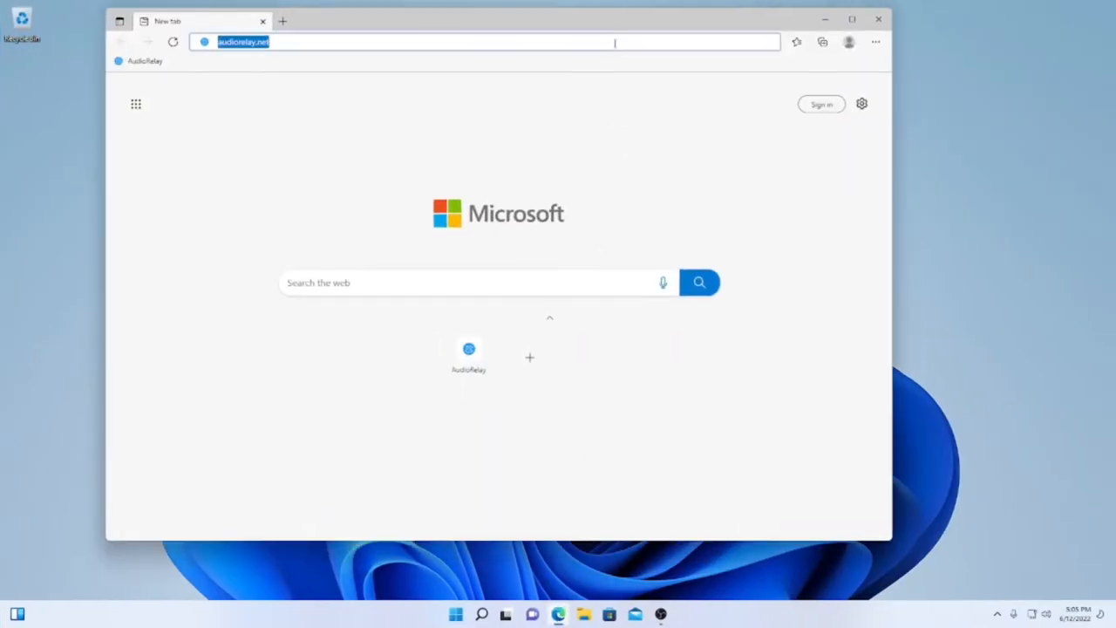
Load audiorelay.net and scroll to the AudioRelay for Desktop Windows download section
key(Enter)
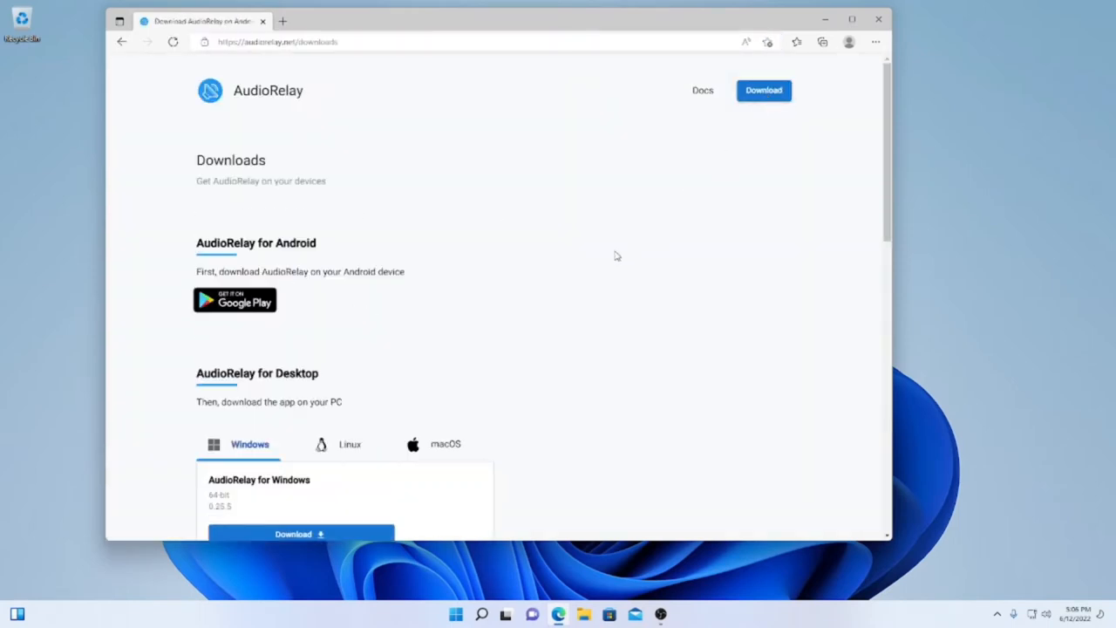
scroll(down, 3)
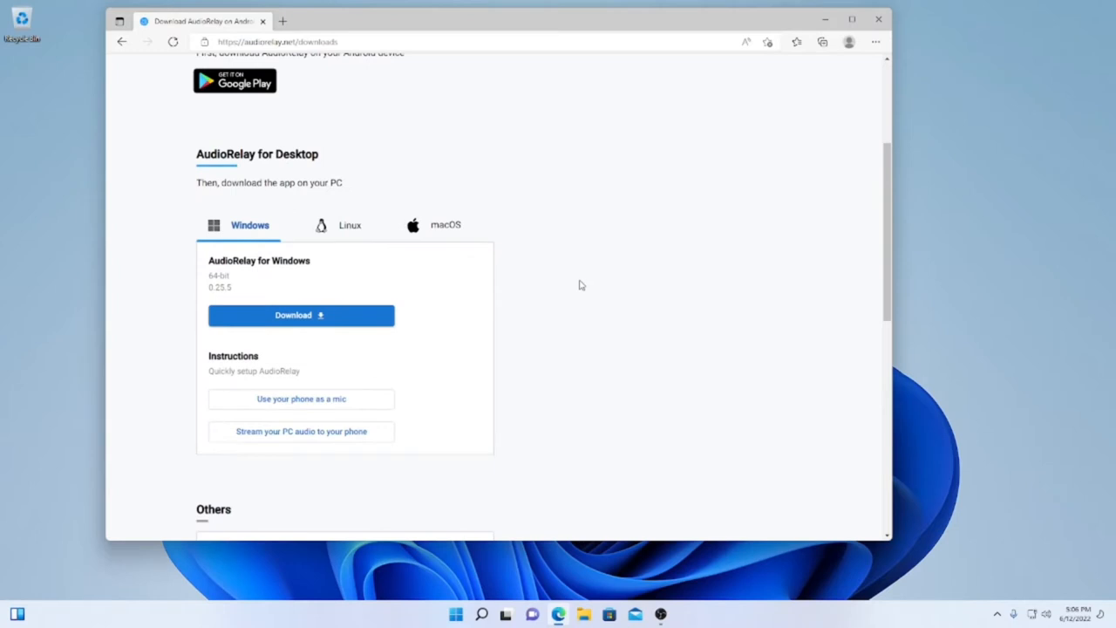
mouse_move(349, 225)
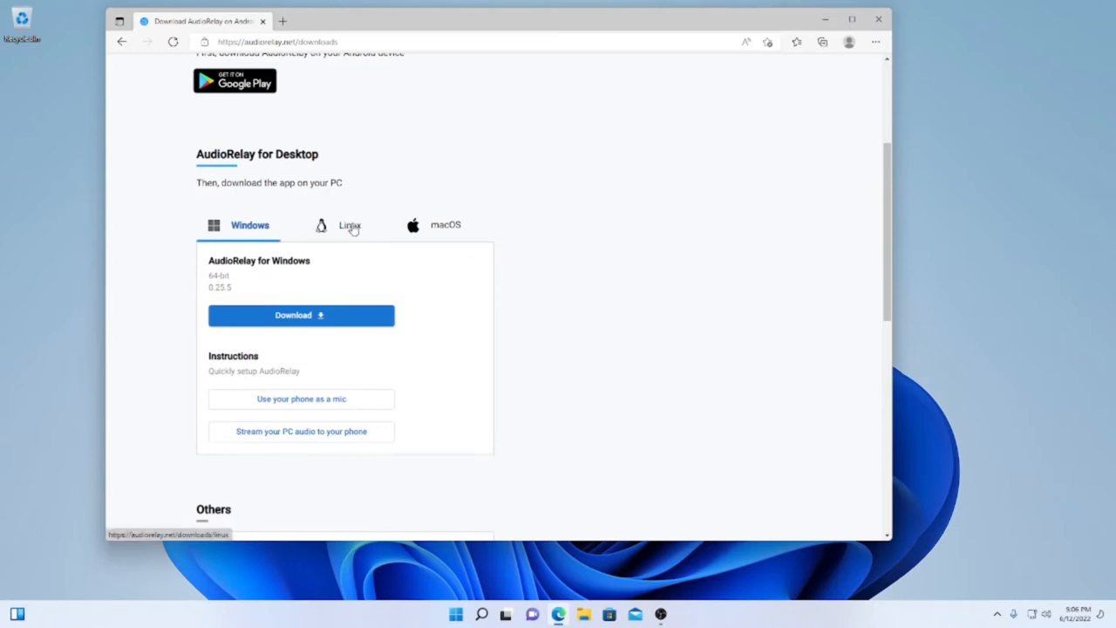
mouse_move(404, 241)
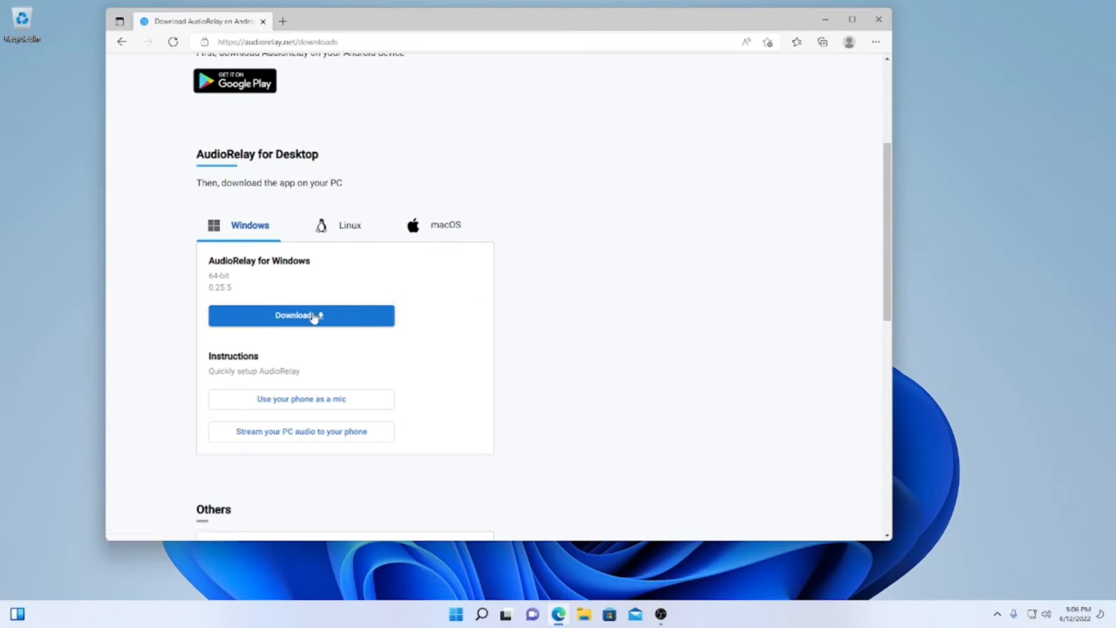
Download and install AudioRelay 0.25.5 for Windows, finishing setup with Launch AudioRelay checked
click(301, 315)
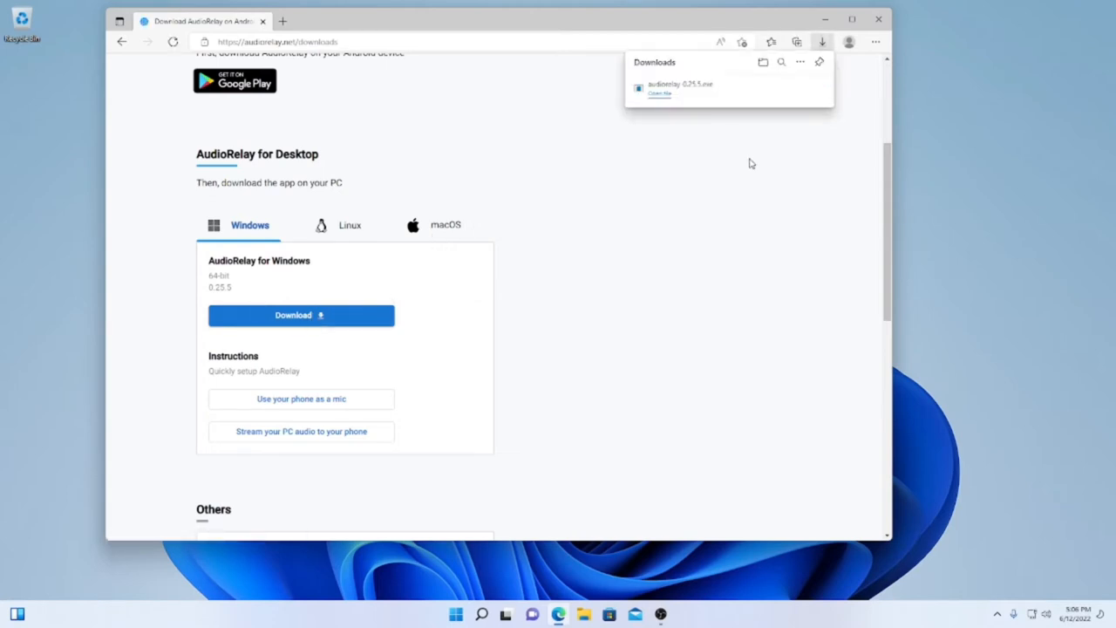
mouse_move(668, 99)
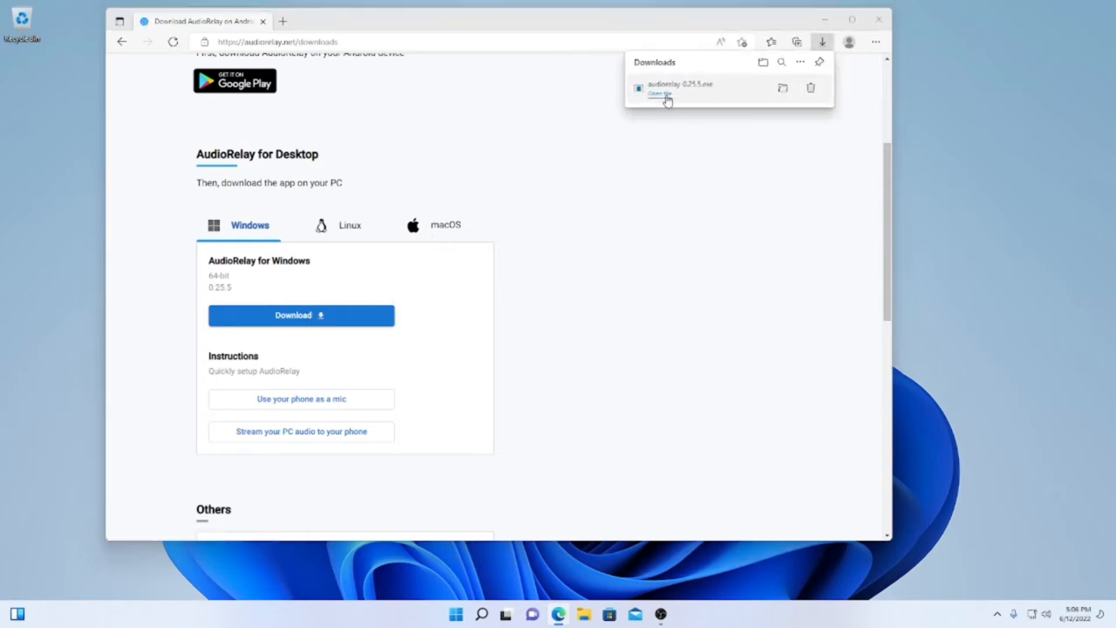
click(660, 93)
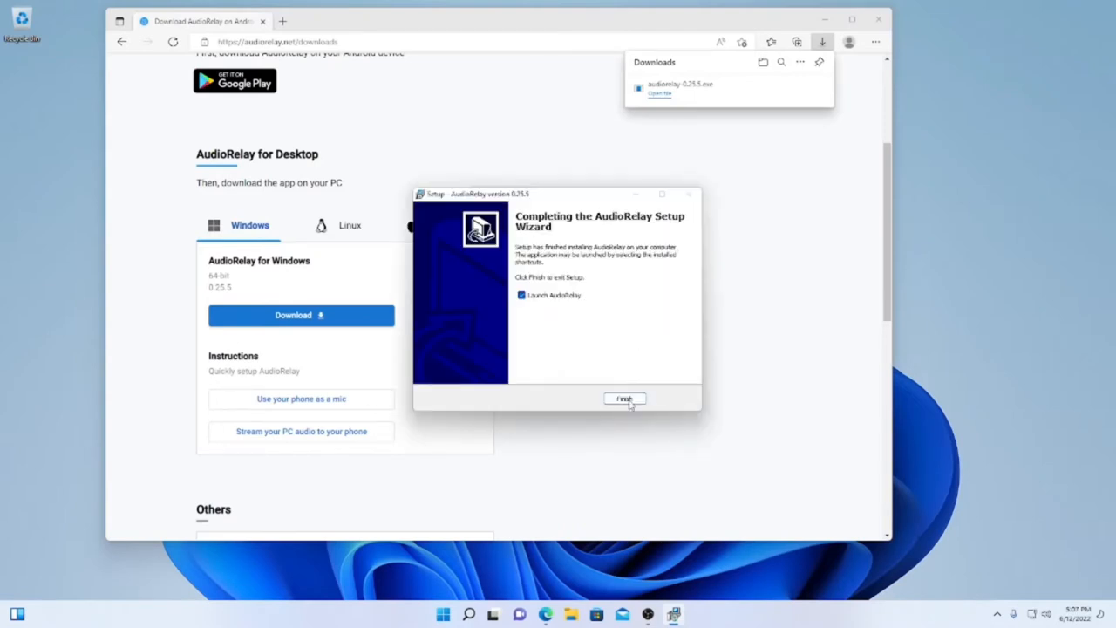
click(625, 398)
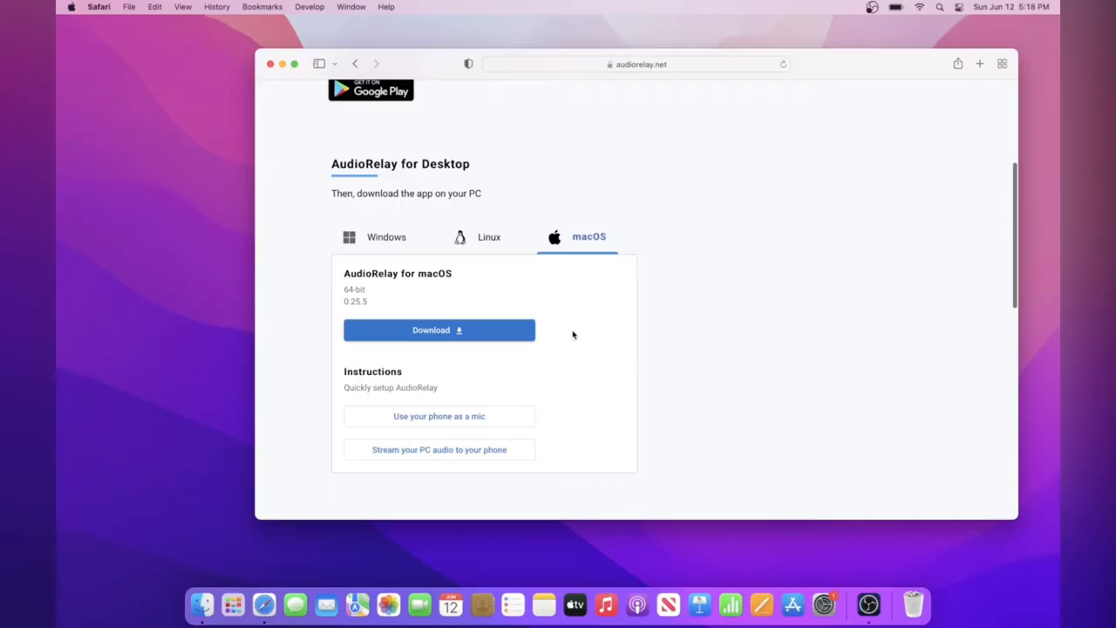
Download AudioRelay for macOS, allow downloads from audiorelay.net, and accept the Internet-app warning
click(438, 330)
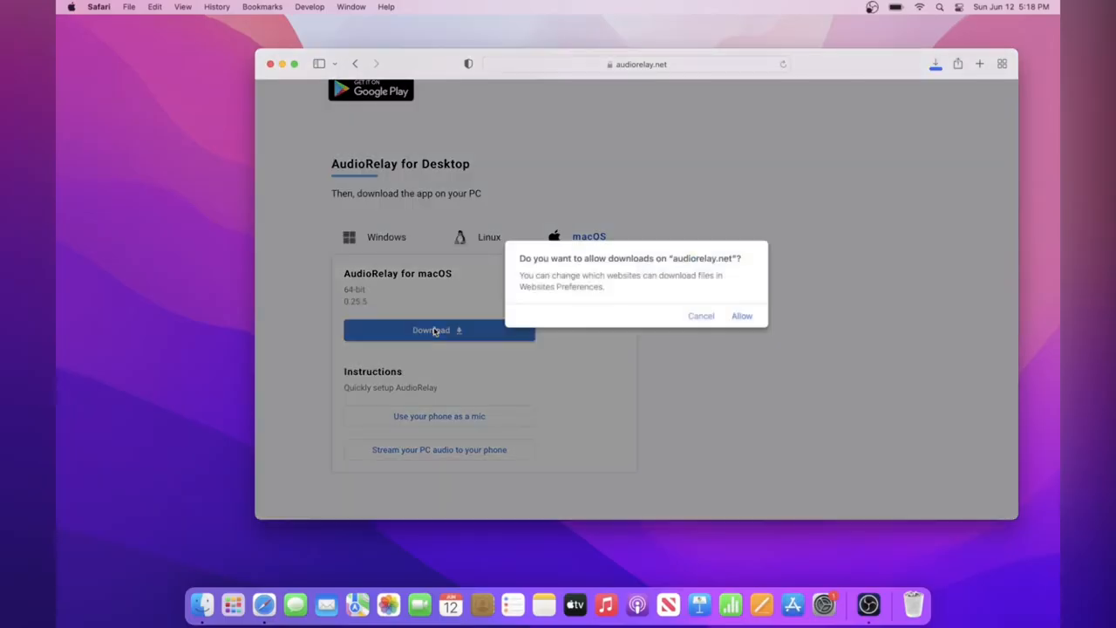
click(741, 316)
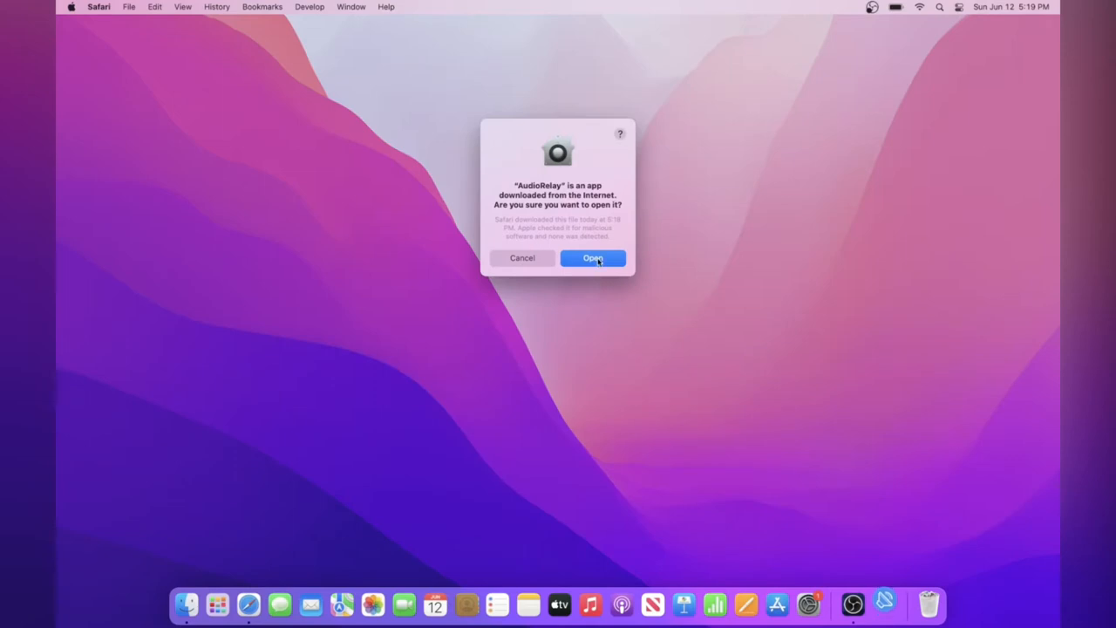
click(592, 258)
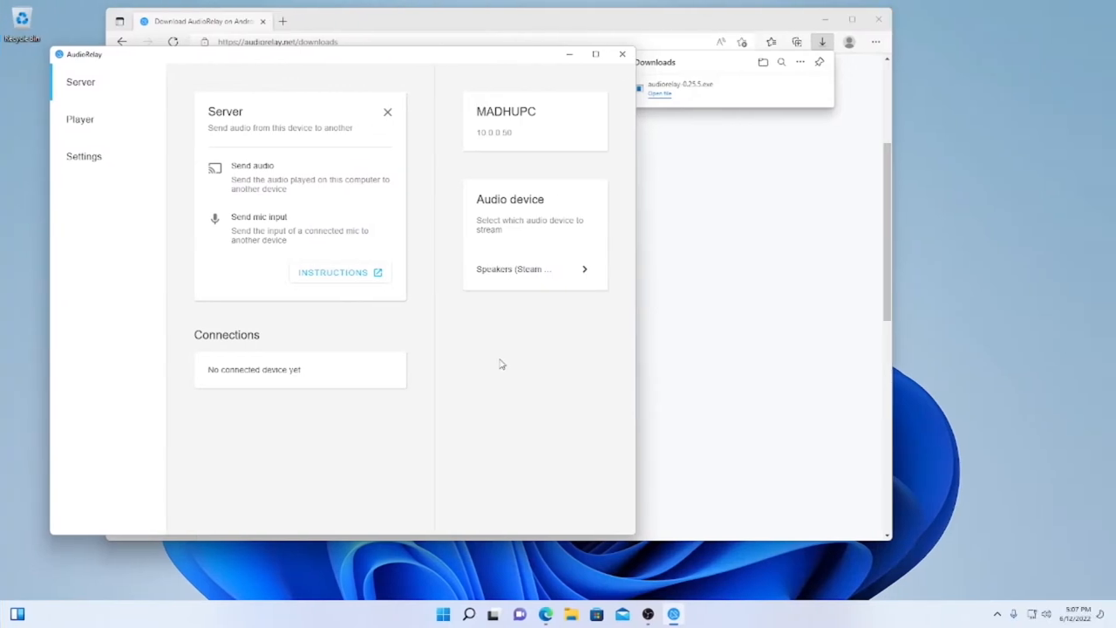
Enable the dark theme and Launch AudioRelay on computer startup in AudioRelay settings
click(84, 156)
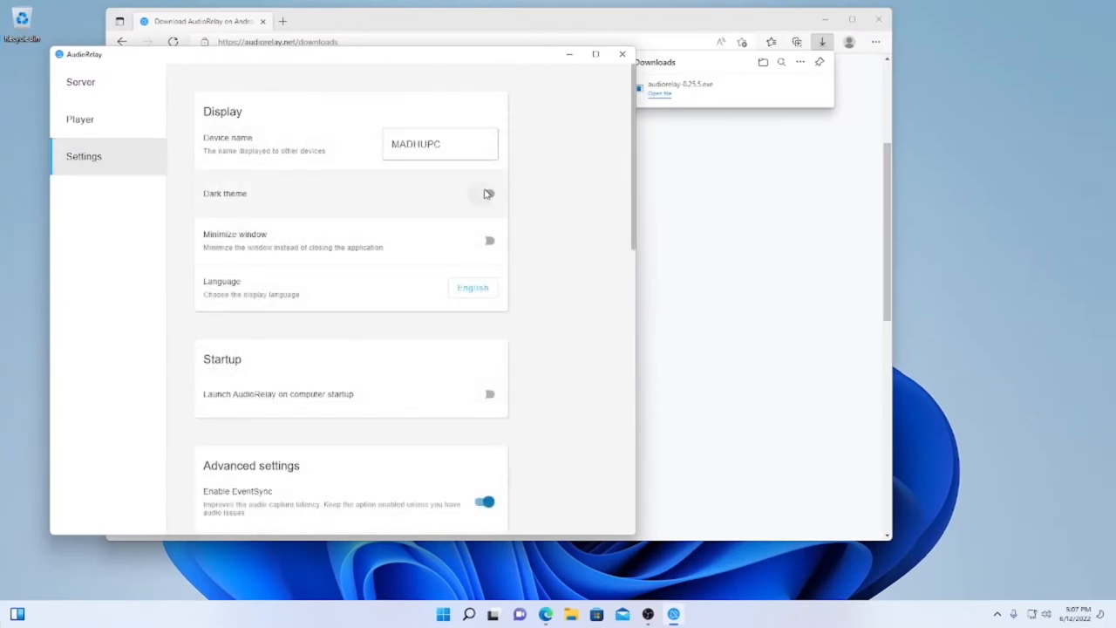
click(485, 194)
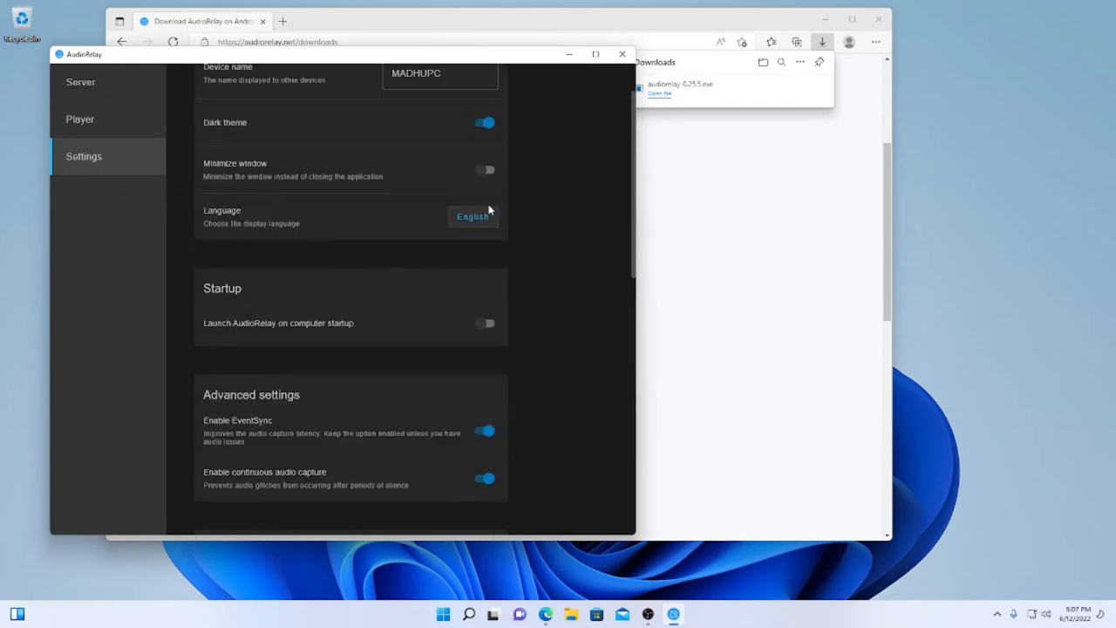
scroll(down, 3)
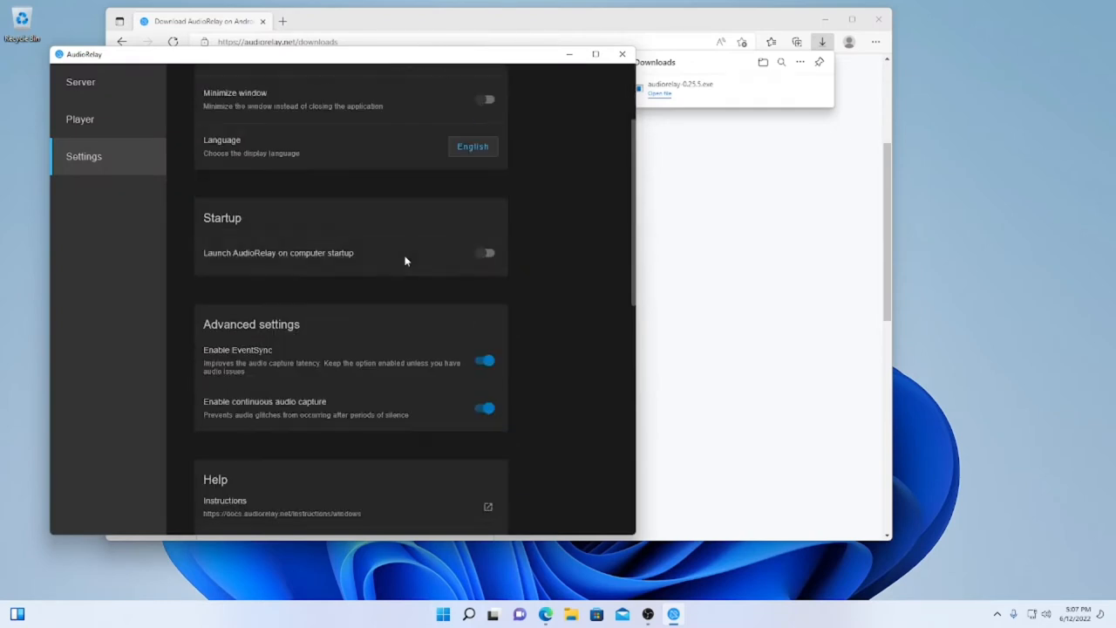
mouse_move(307, 253)
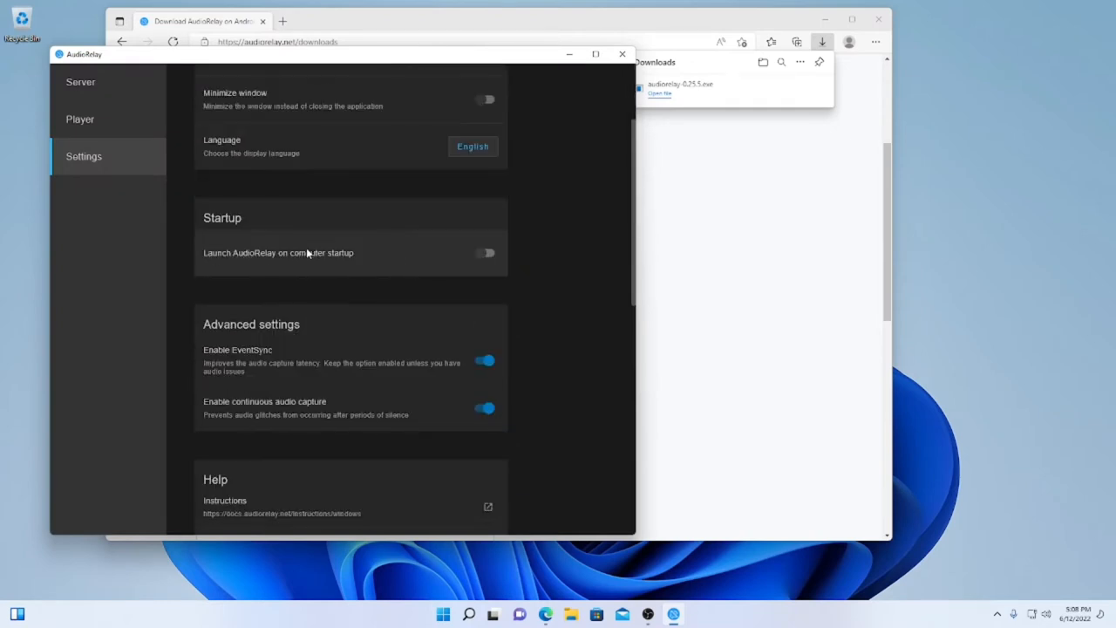
click(485, 252)
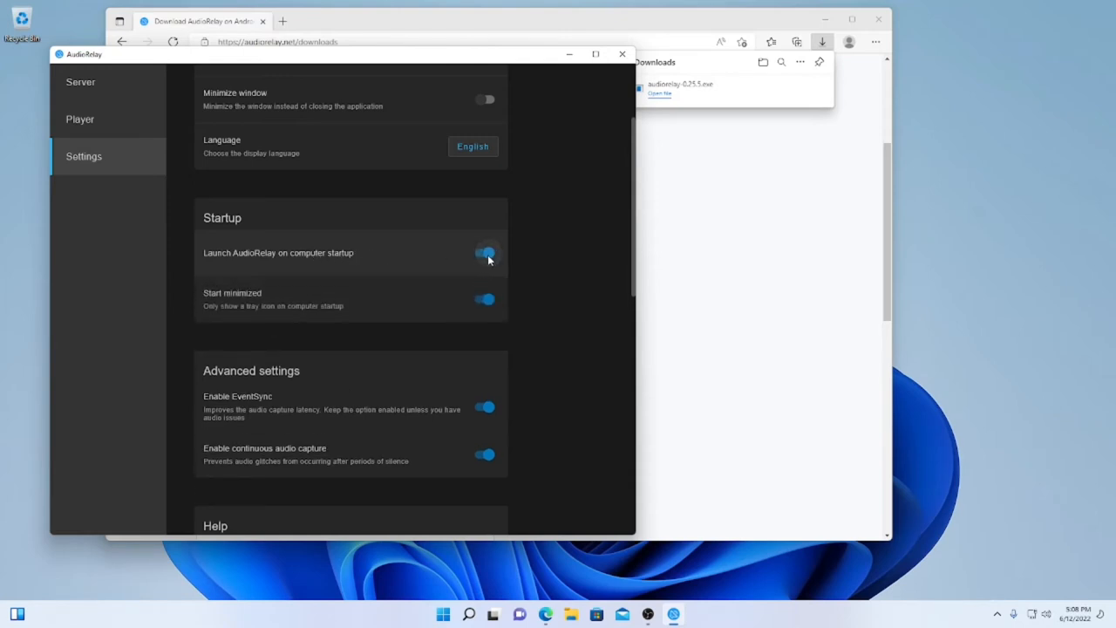
click(485, 253)
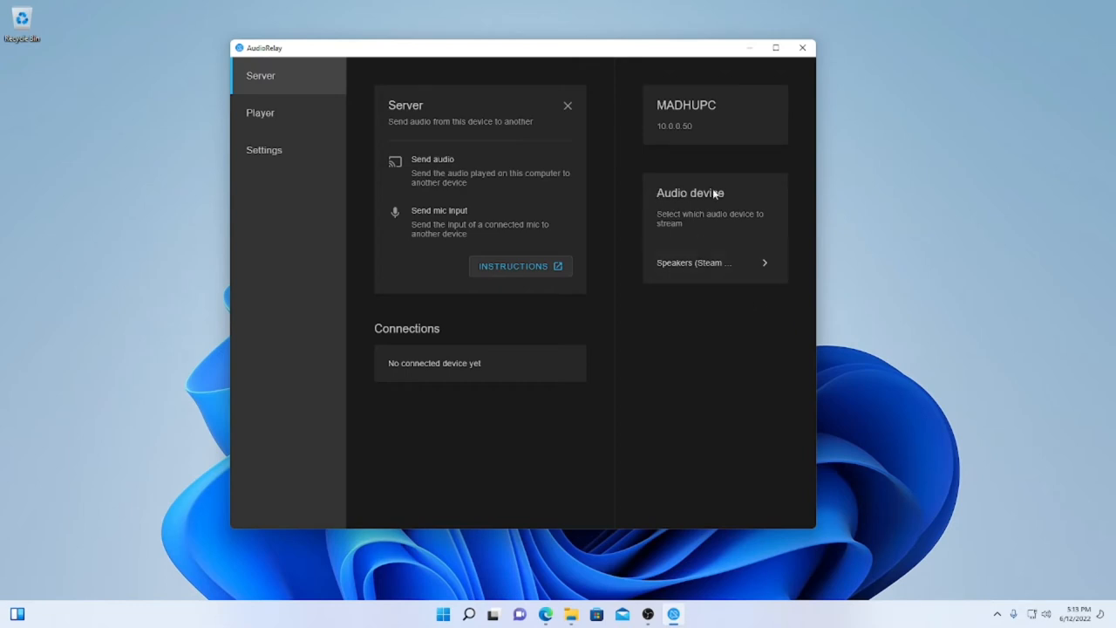
mouse_move(676, 189)
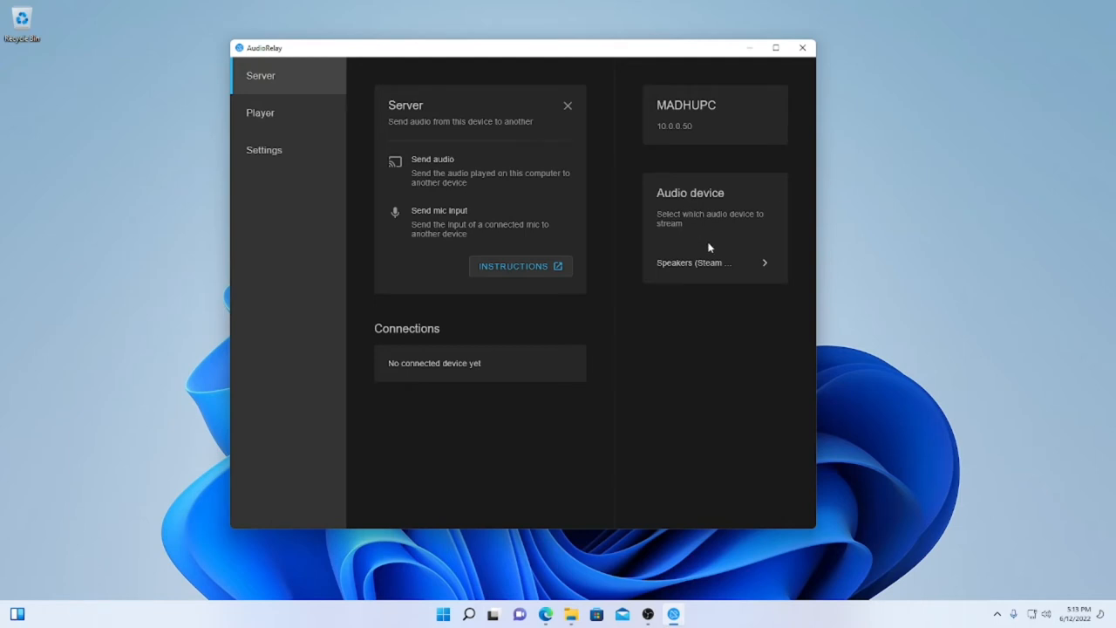
Choose Speakers (Steam Streaming Speakers) as the output device to stream
click(713, 262)
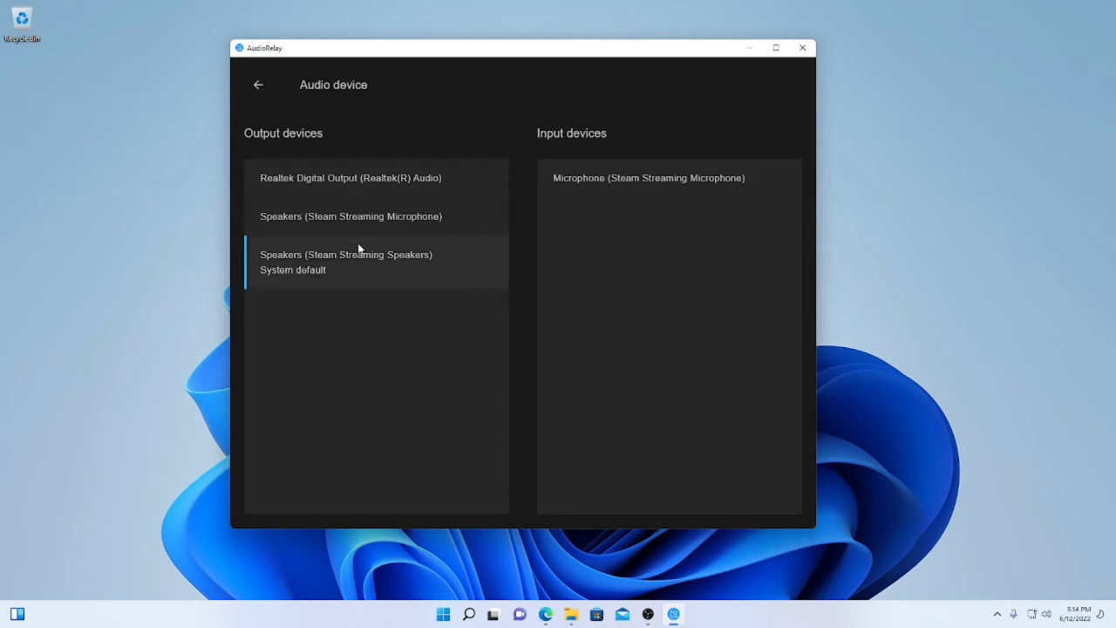
mouse_move(423, 263)
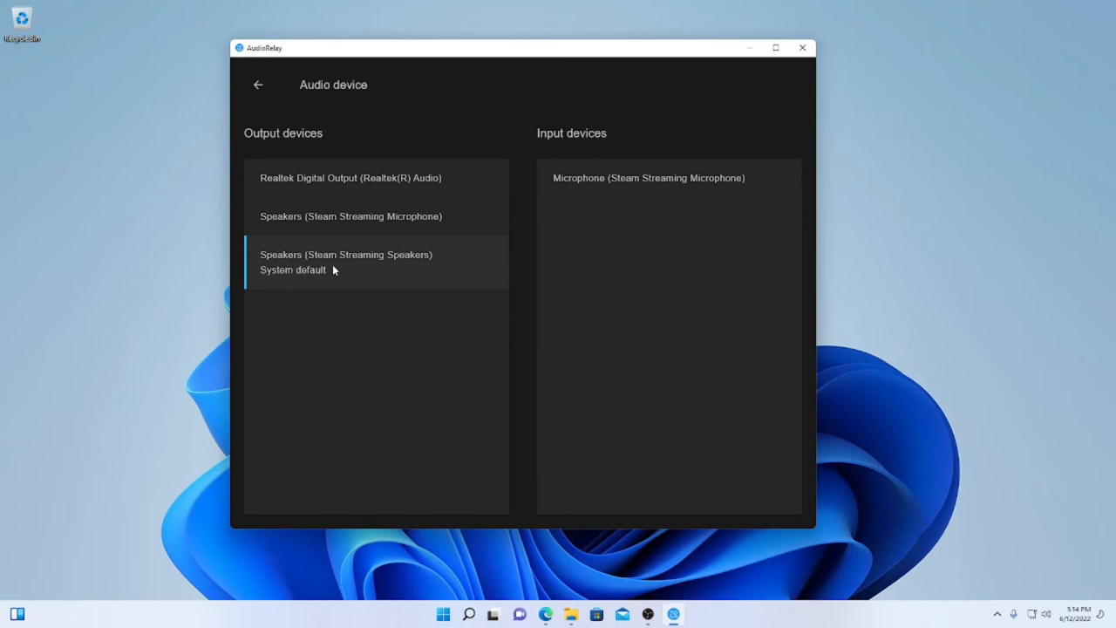
click(443, 614)
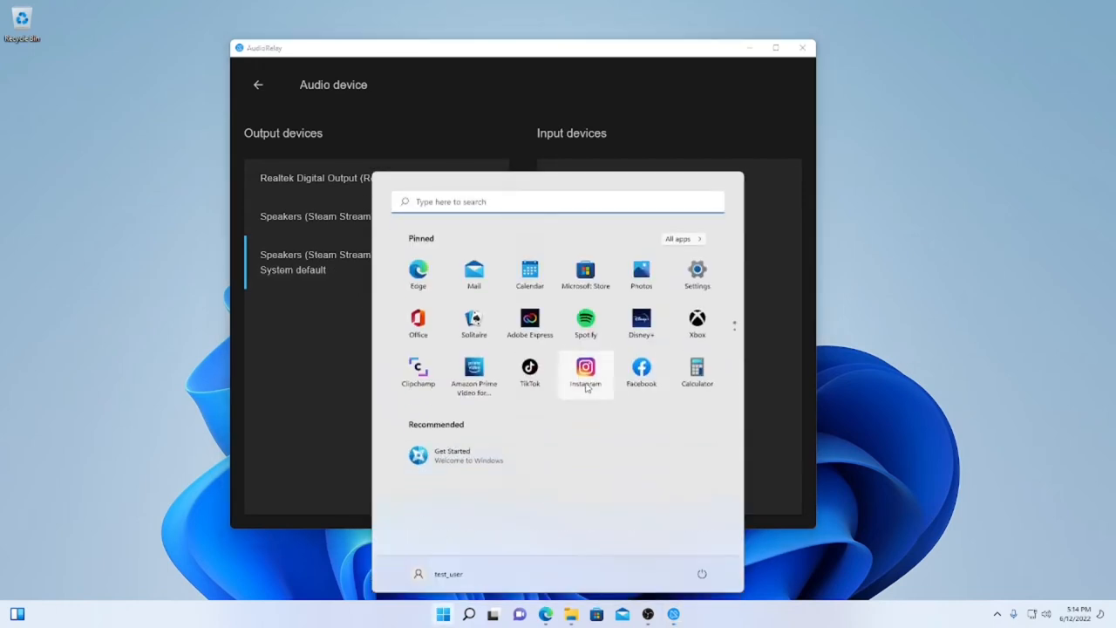
Search Start for 'change system sounds' and open the Sound Control Panel
text(change system sounds)
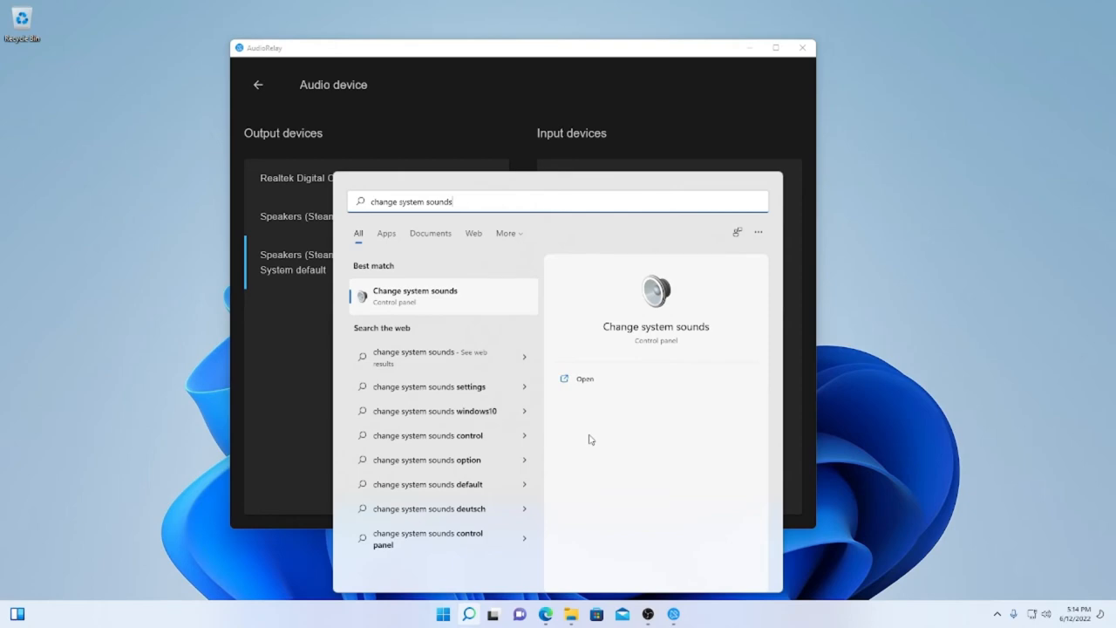
click(416, 296)
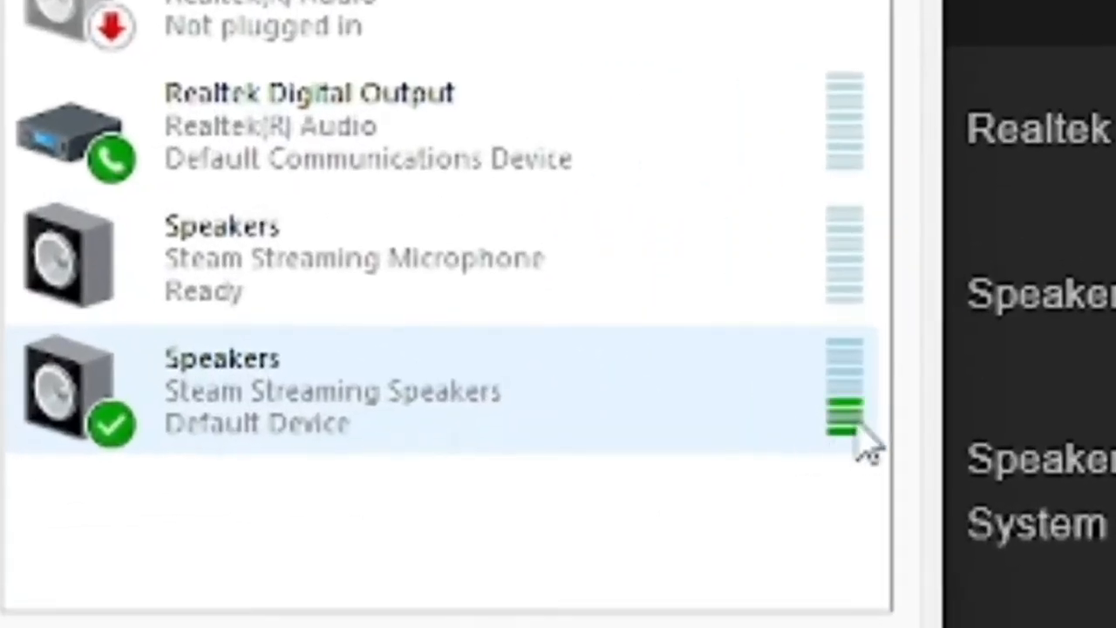
mouse_move(841, 458)
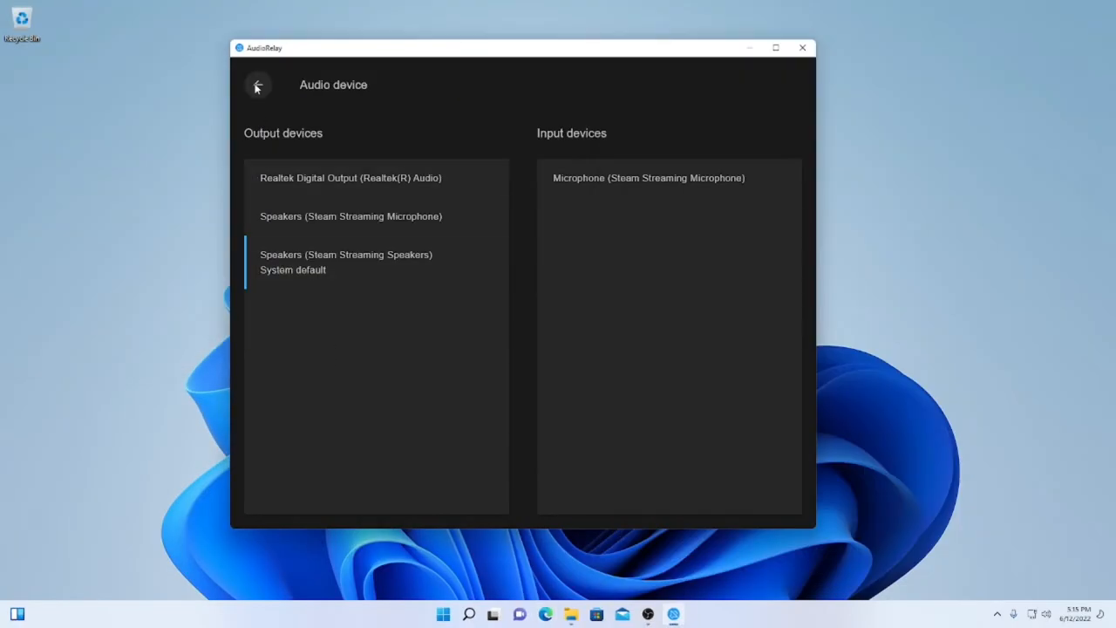
Go back from the Audio device page to the Server overview
click(258, 84)
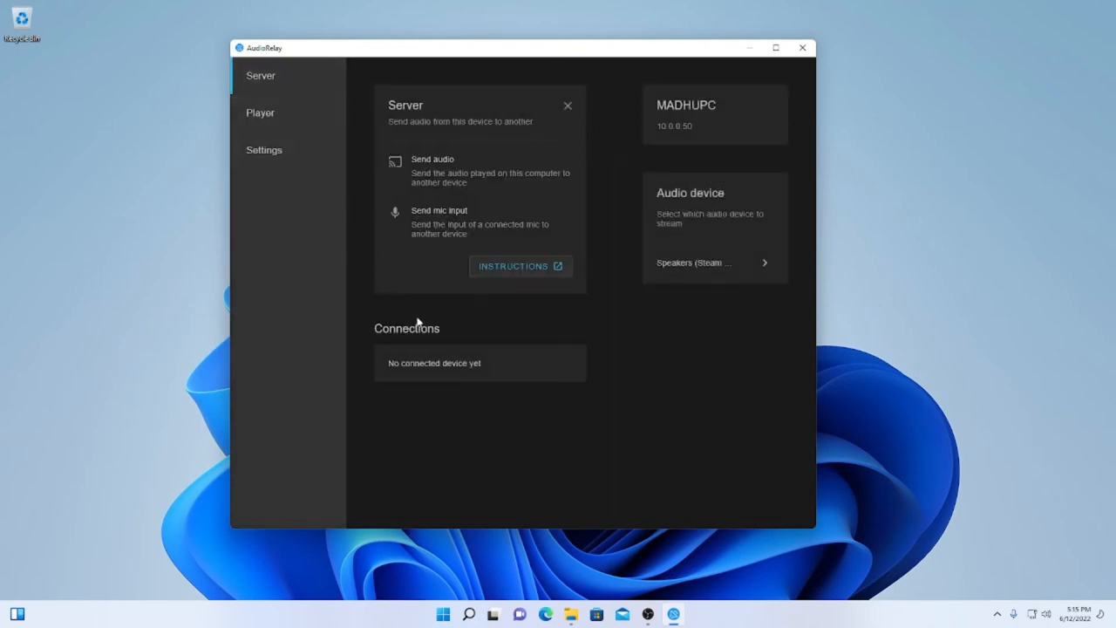
mouse_move(657, 358)
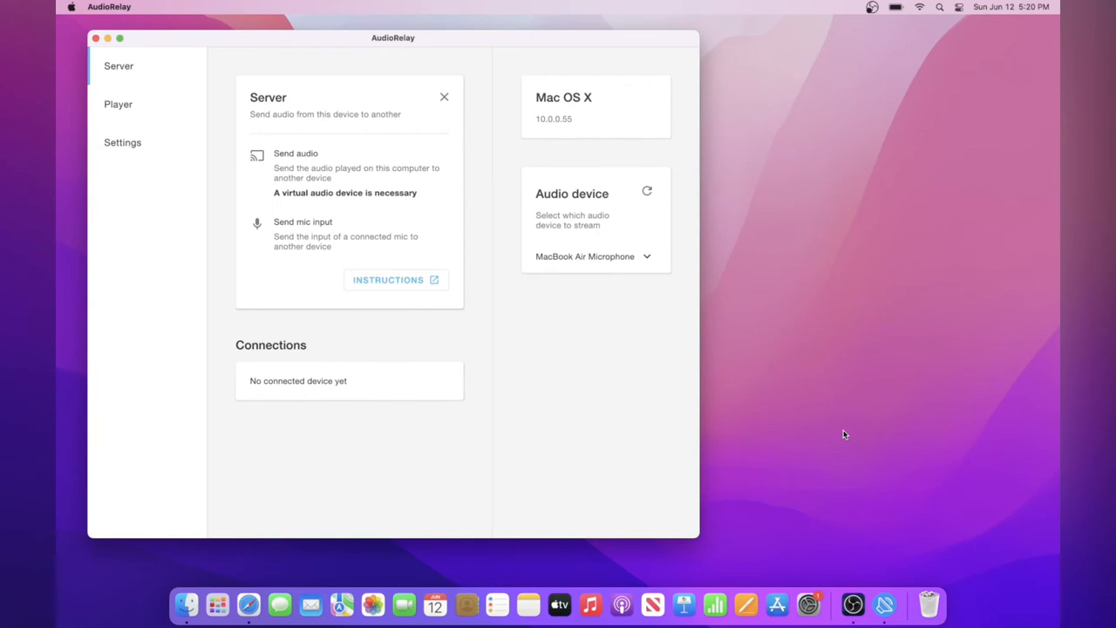
mouse_move(665, 472)
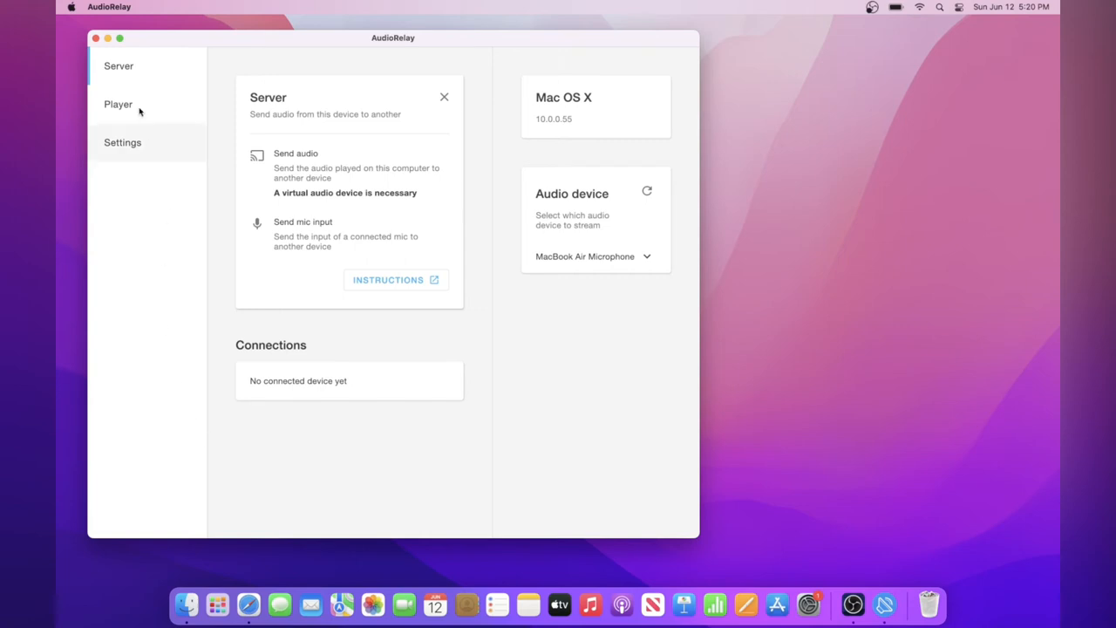
Switch the Mac to Player mode using MacBook Air Speakers and view the Servers list
click(118, 103)
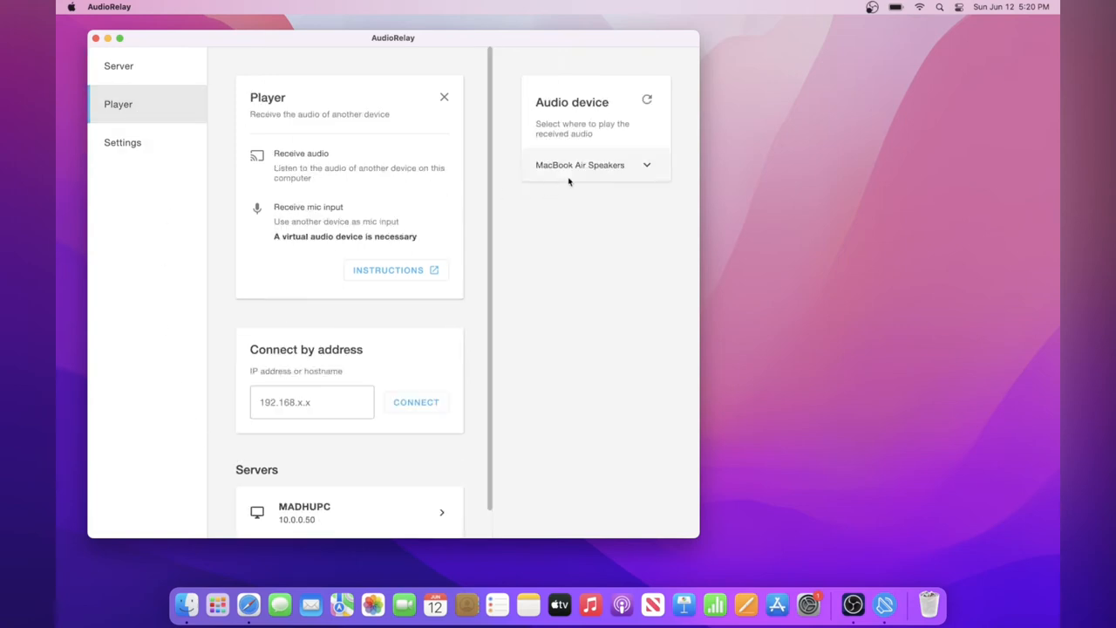
click(593, 165)
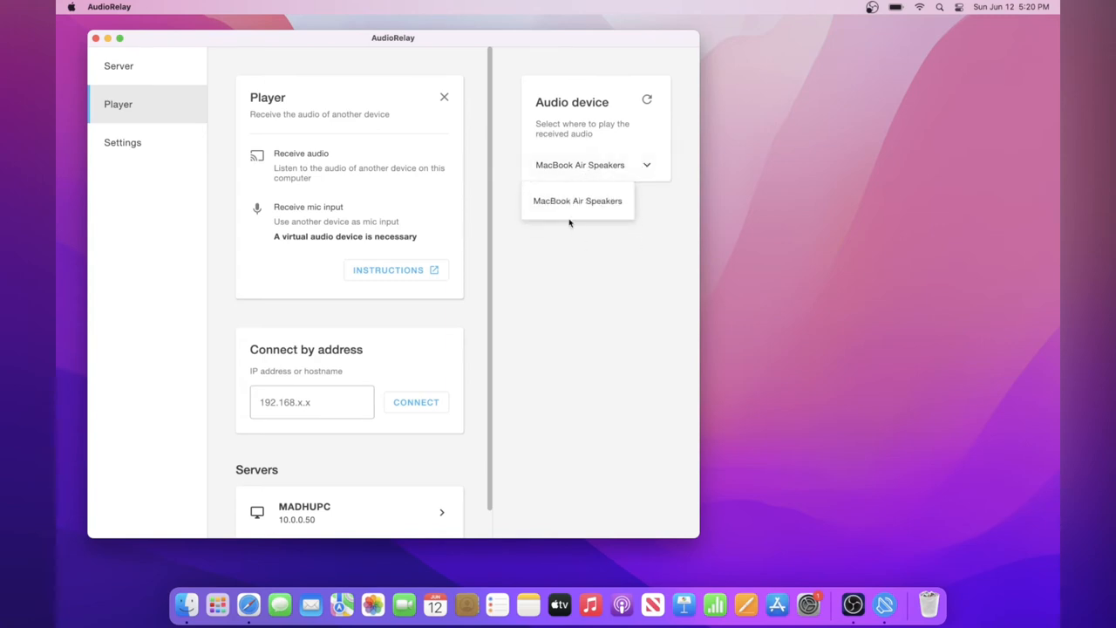
click(577, 201)
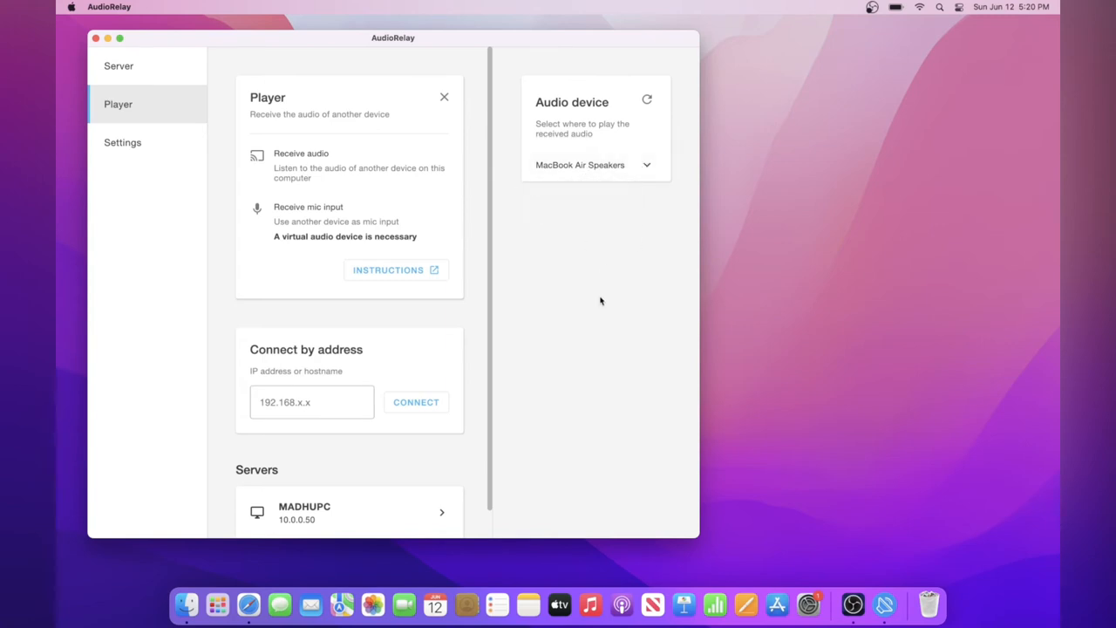
scroll(down, 3)
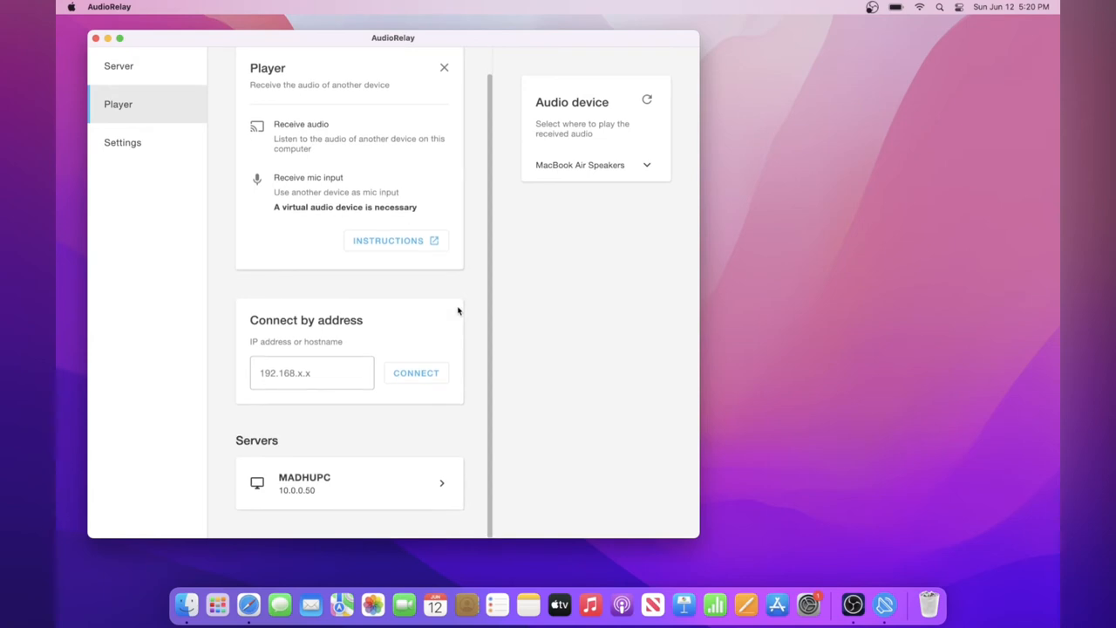
mouse_move(327, 486)
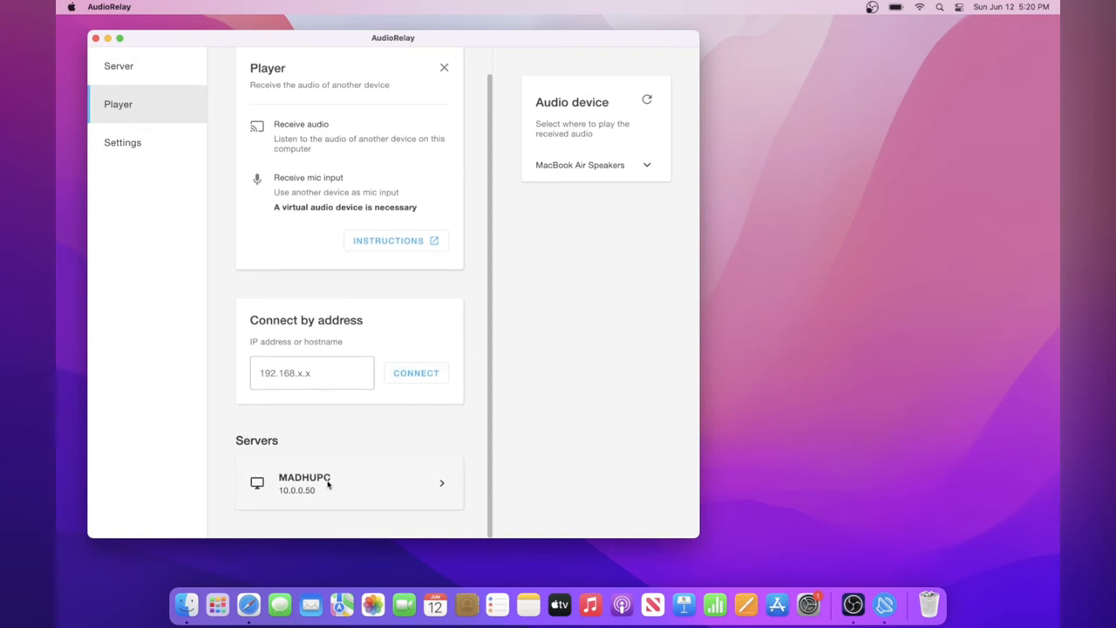
mouse_move(344, 483)
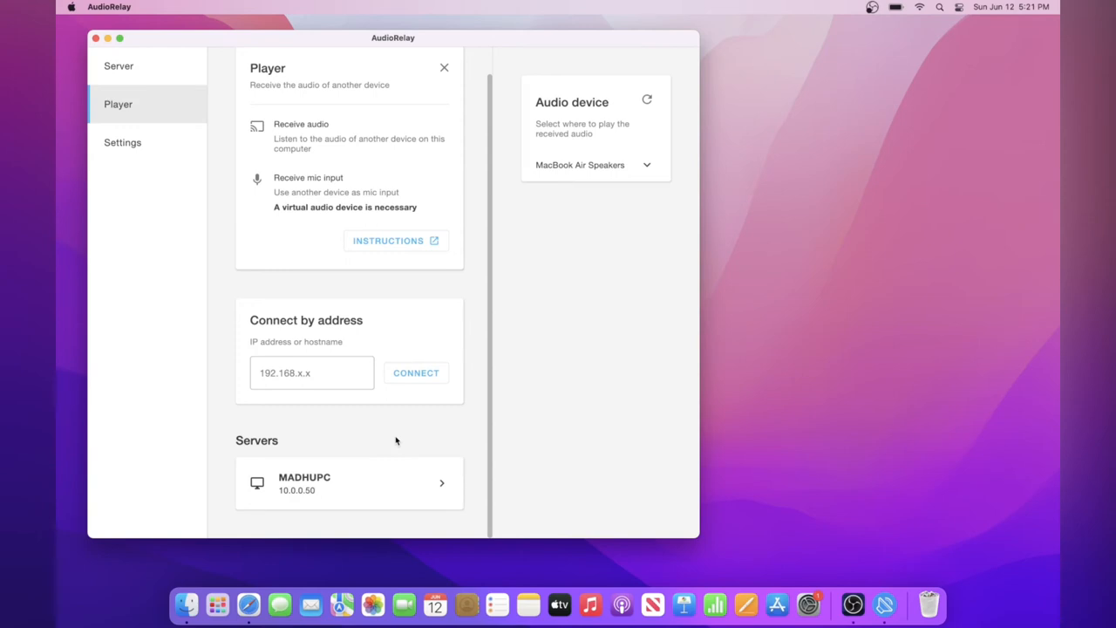
Connect the Mac player to the MADHUPC server at 10.0.0.50 and start receiving audio
click(312, 372)
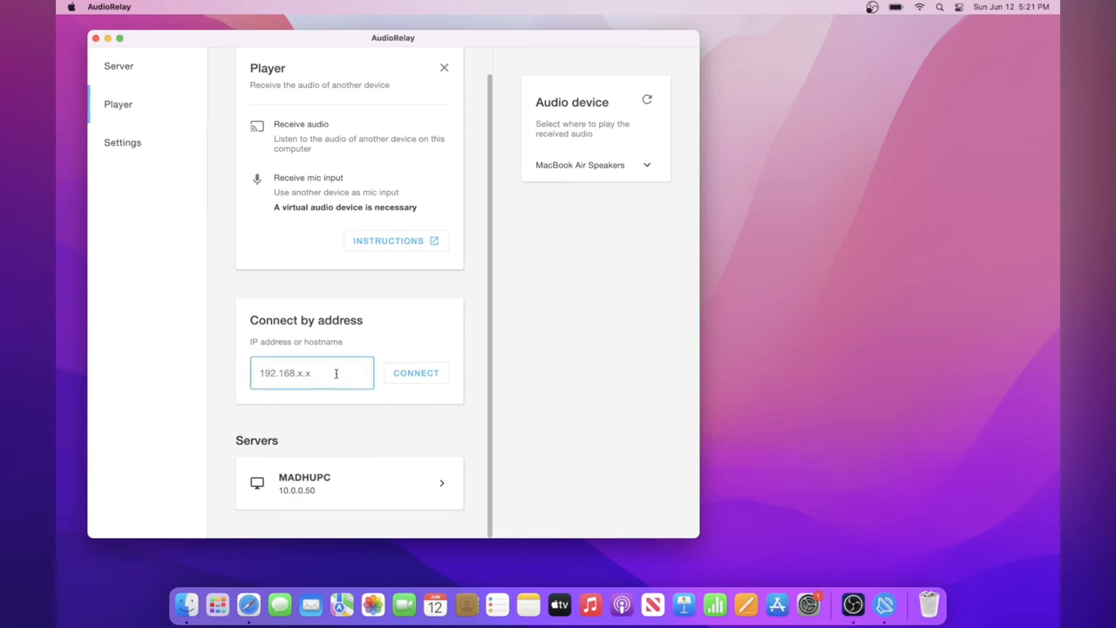
mouse_move(303, 500)
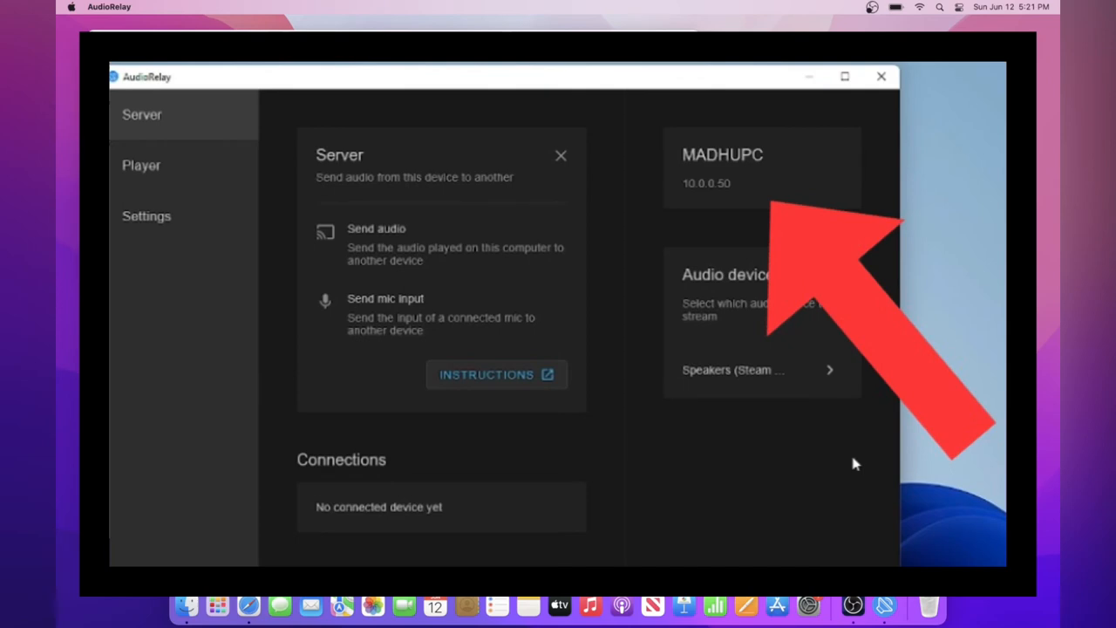
click(142, 165)
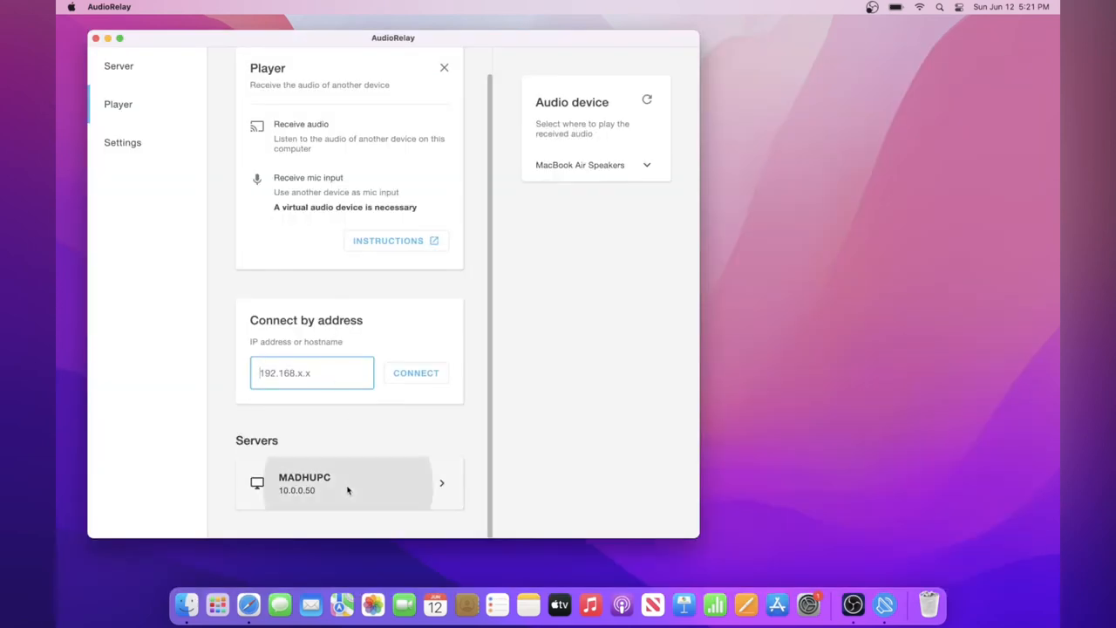
click(348, 483)
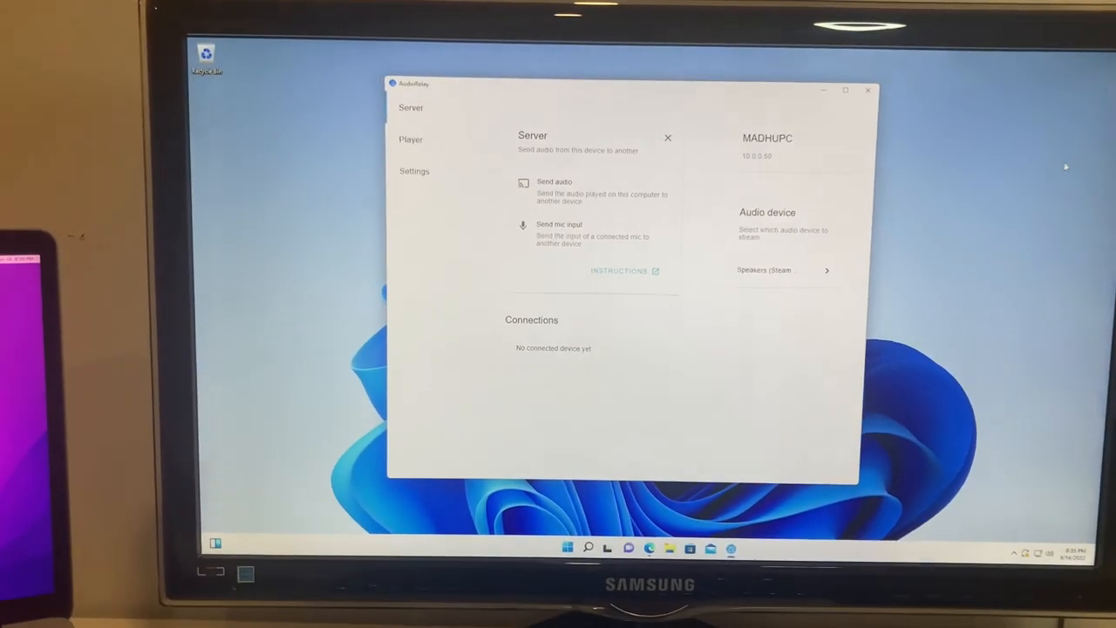
click(411, 140)
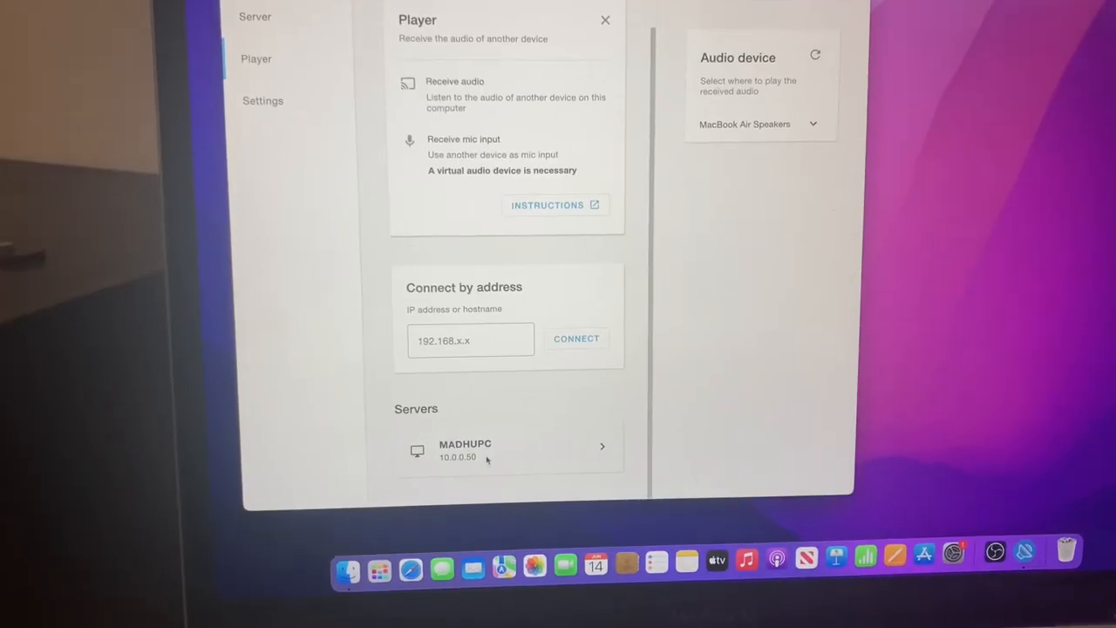
click(464, 449)
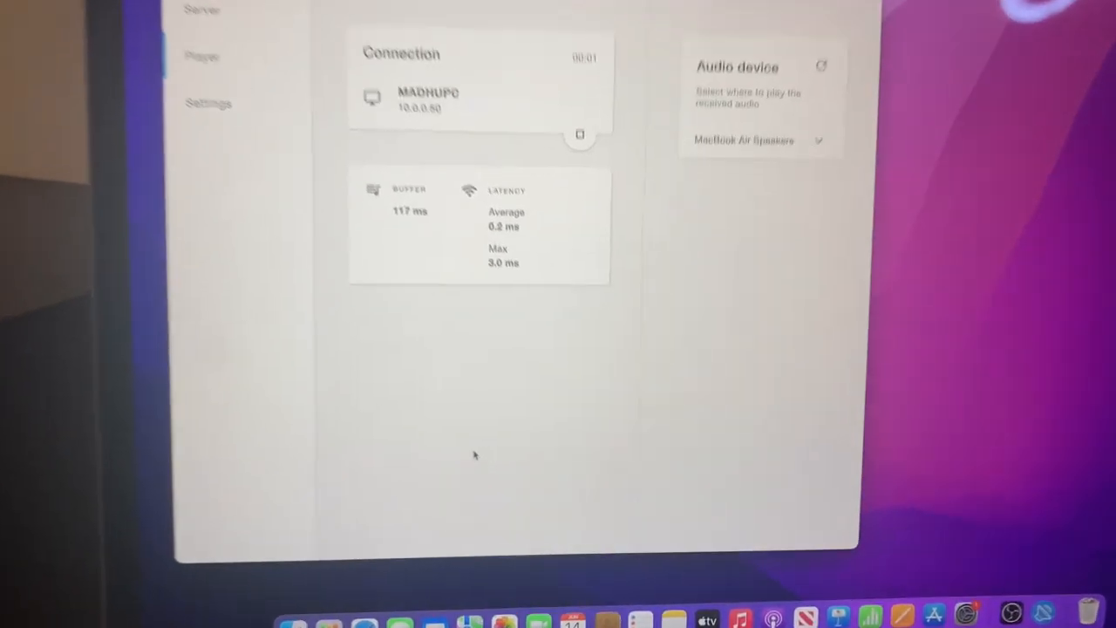